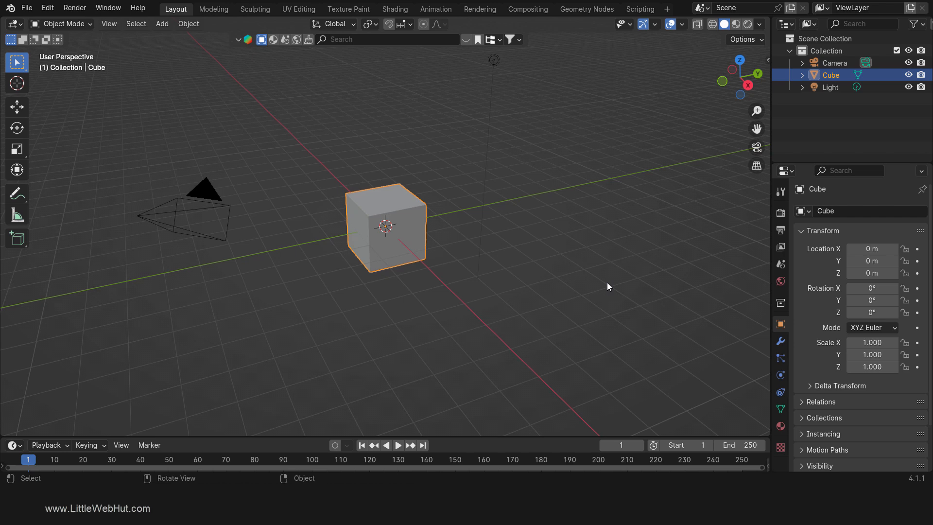
- Replace the default cube with a mesh circle and enter Edit Mode on it
{"action": "key", "text": "x"}
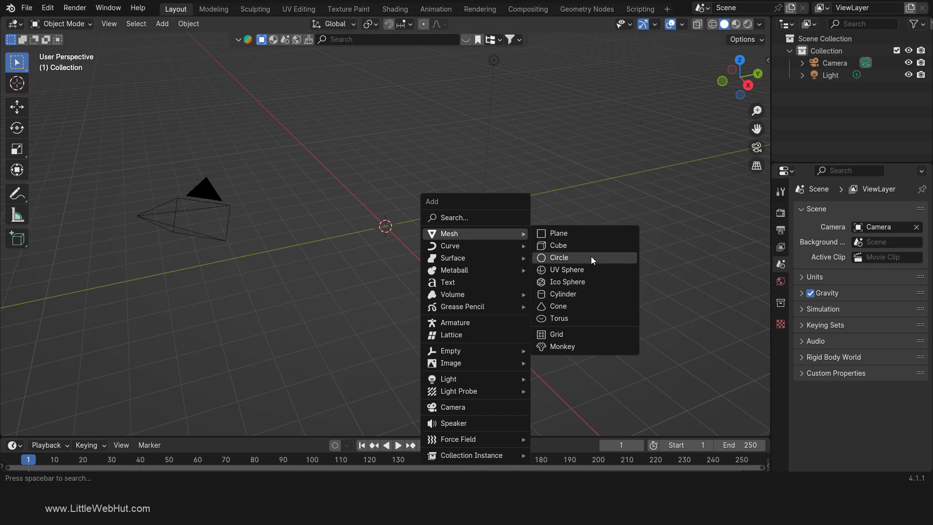
{"action": "left_click", "coordinate": [559, 257]}
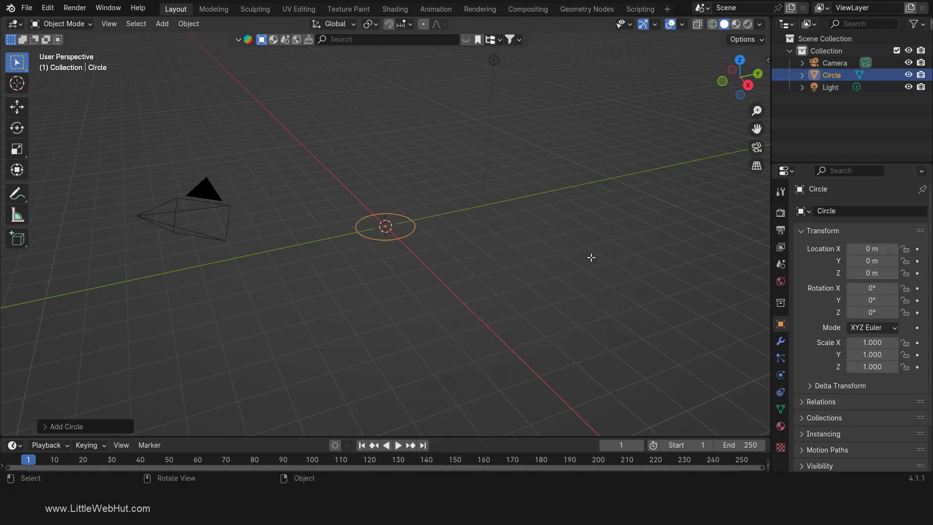
{"action": "key", "text": "Tab"}
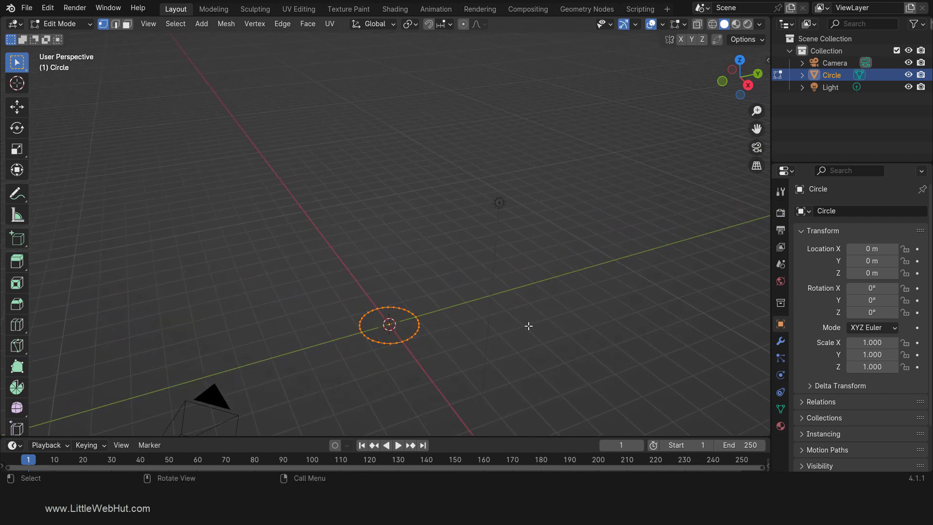
- Extrude the circle upward several times into a tall ringed tube, then enable face select
{"action": "key", "text": "g"}
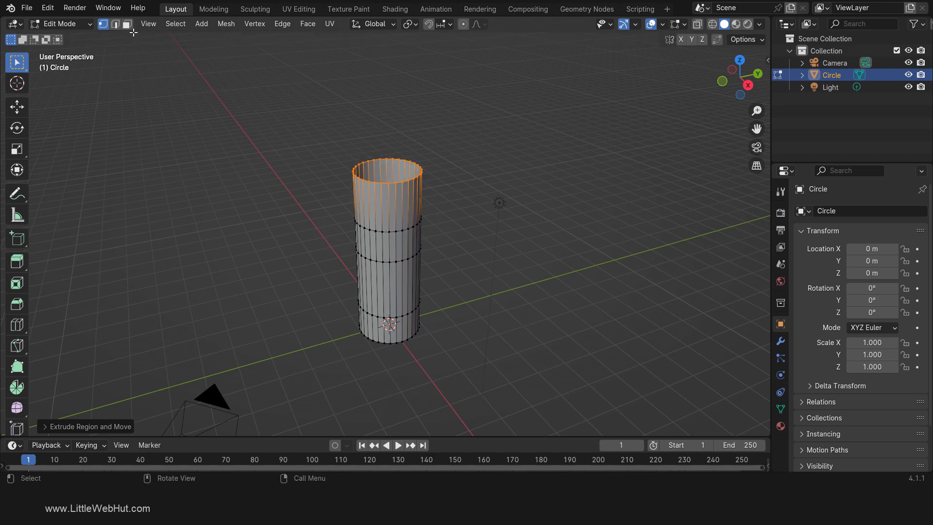
{"action": "left_click", "coordinate": [114, 24]}
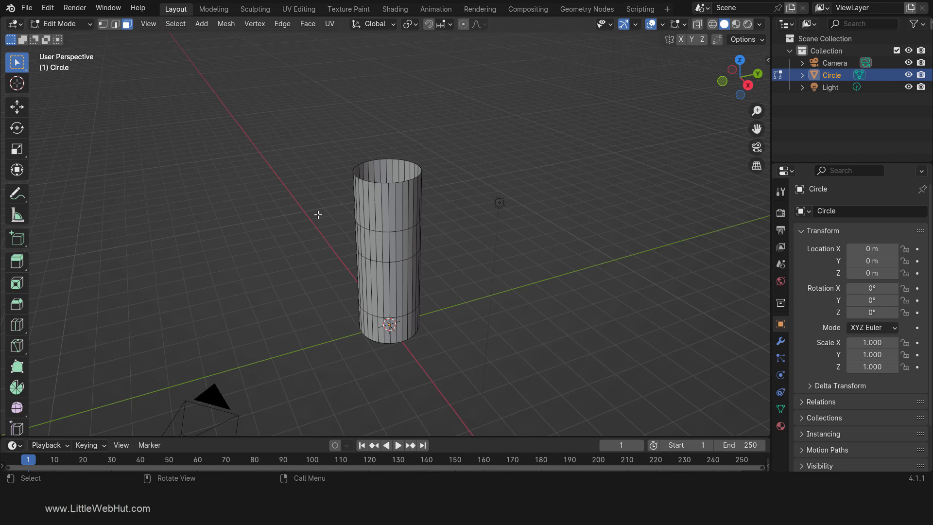
- From front and side orthographic views, select top-section face strips and scale them along Z
{"action": "key", "text": "KP_1"}
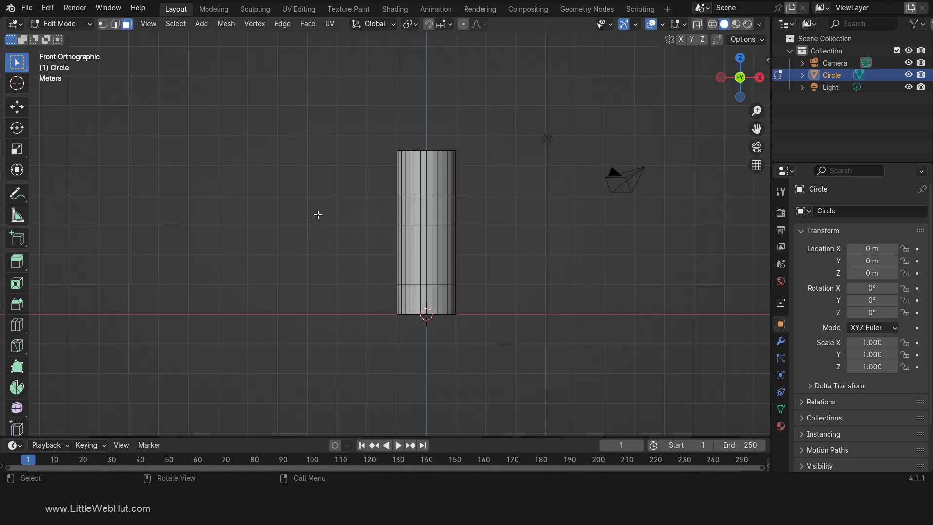
{"action": "scroll", "scroll_direction": "up", "scroll_amount": 3}
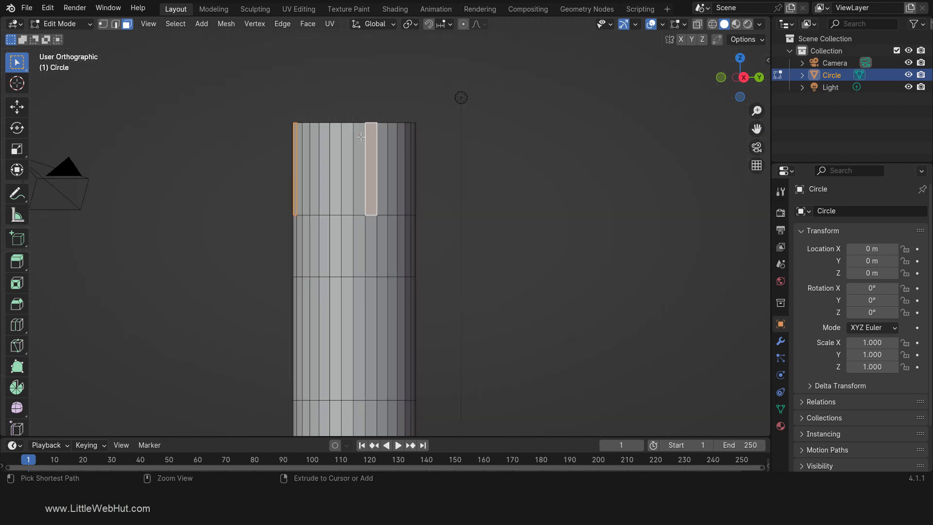
{"action": "key", "text": "KP_3"}
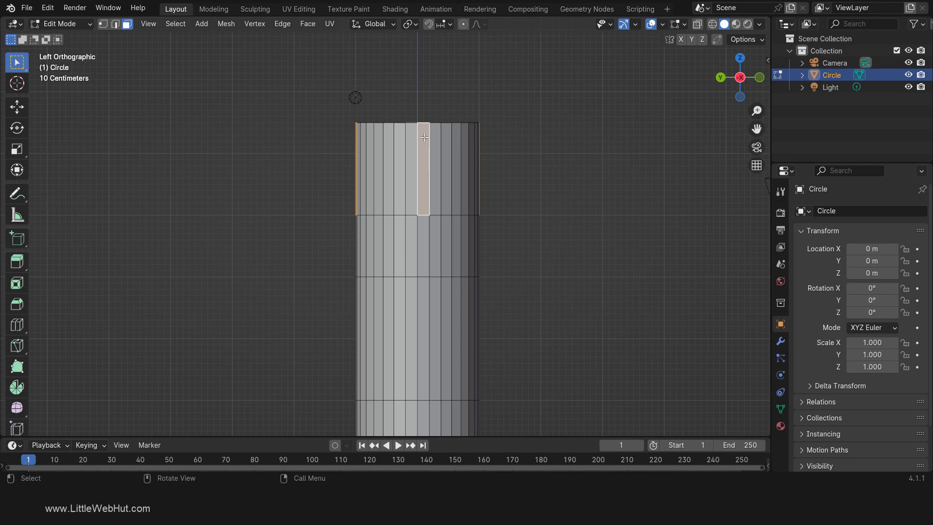
{"action": "key", "text": "s"}
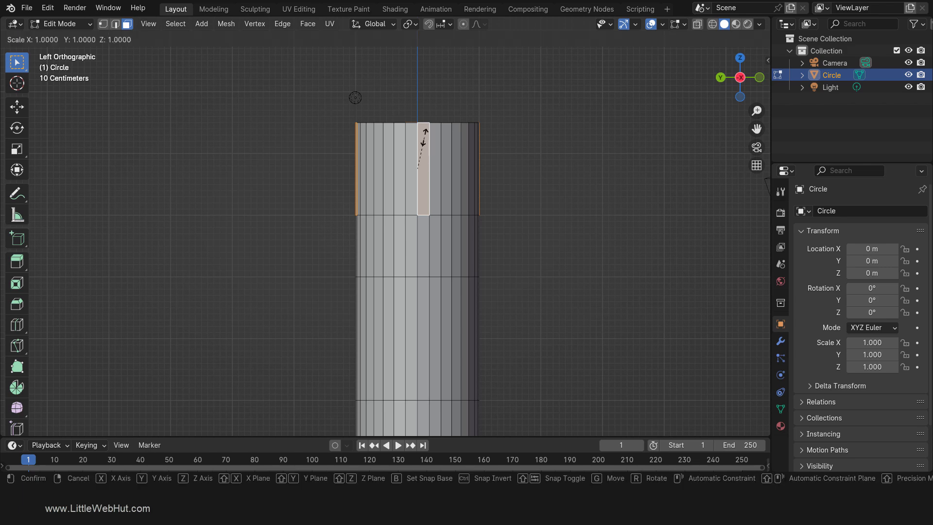
{"action": "key", "text": "z"}
{"action": "type", "text": ".5"}
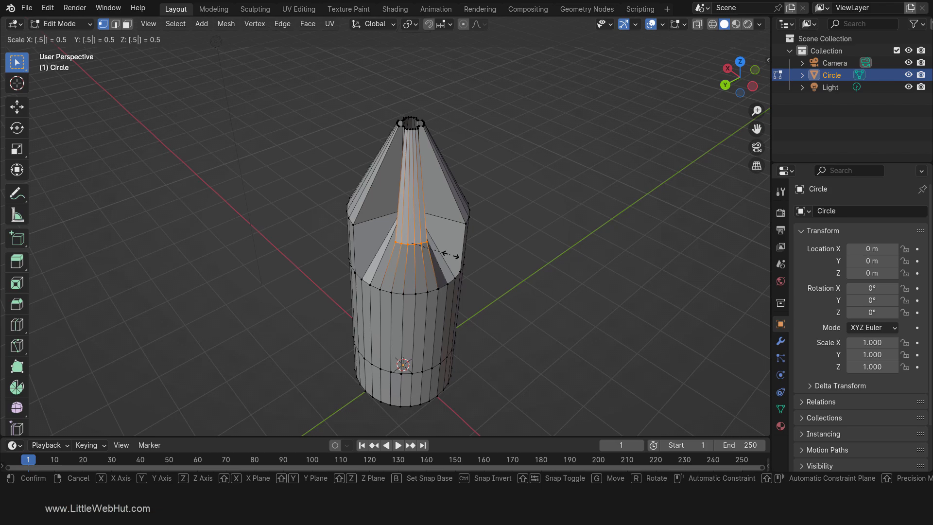
- Scale the top loop to 0.5 and pull the face strips inward into grooves
{"action": "left_click", "coordinate": [580, 271]}
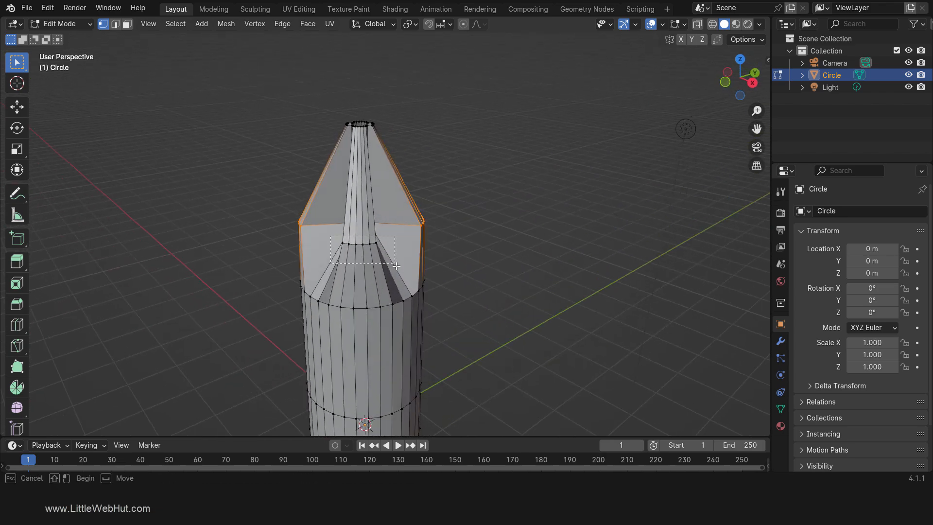
- In top view, apply To Sphere to the tip outline and scale it by about 1.045
{"action": "key", "text": "KP_7"}
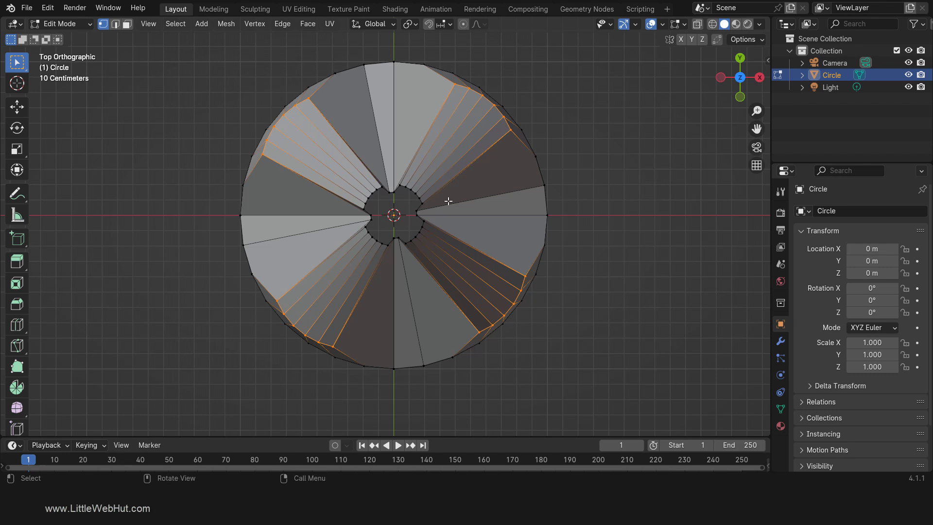
{"action": "left_click", "coordinate": [226, 24]}
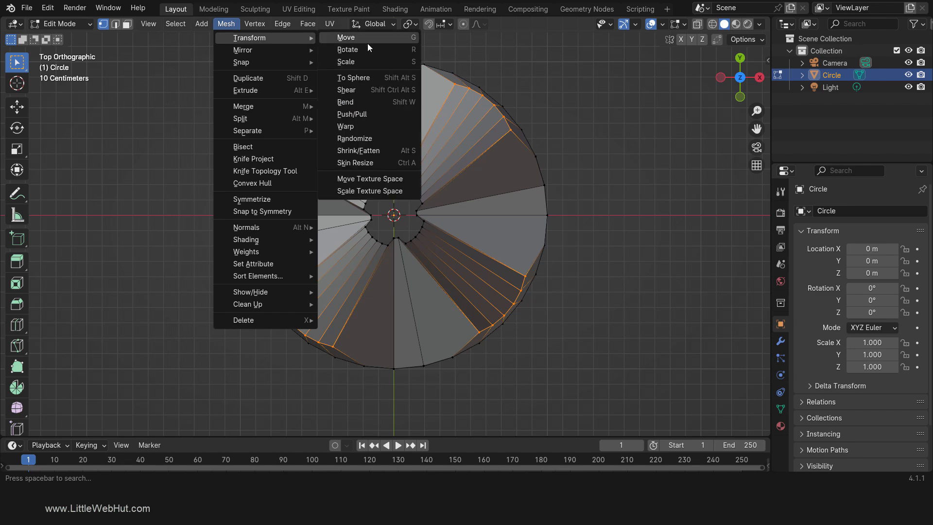
{"action": "left_click", "coordinate": [352, 77]}
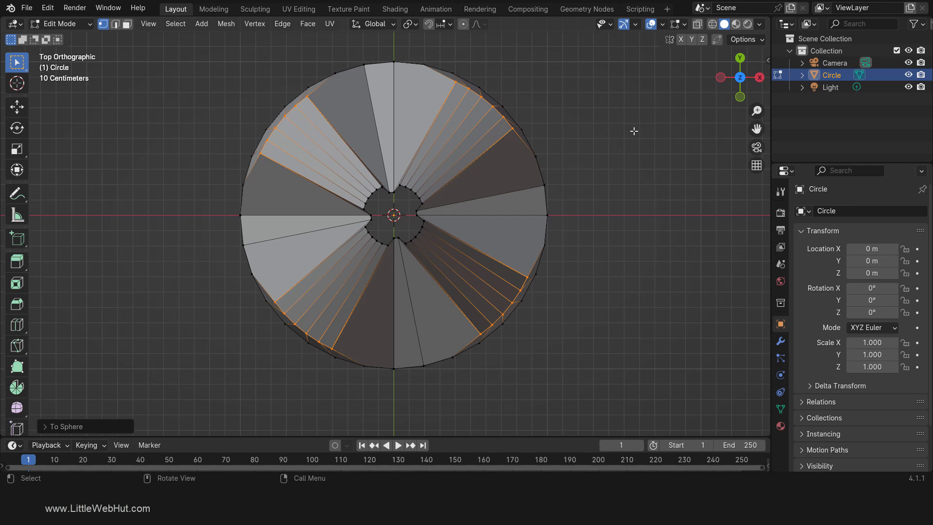
{"action": "key", "text": "s"}
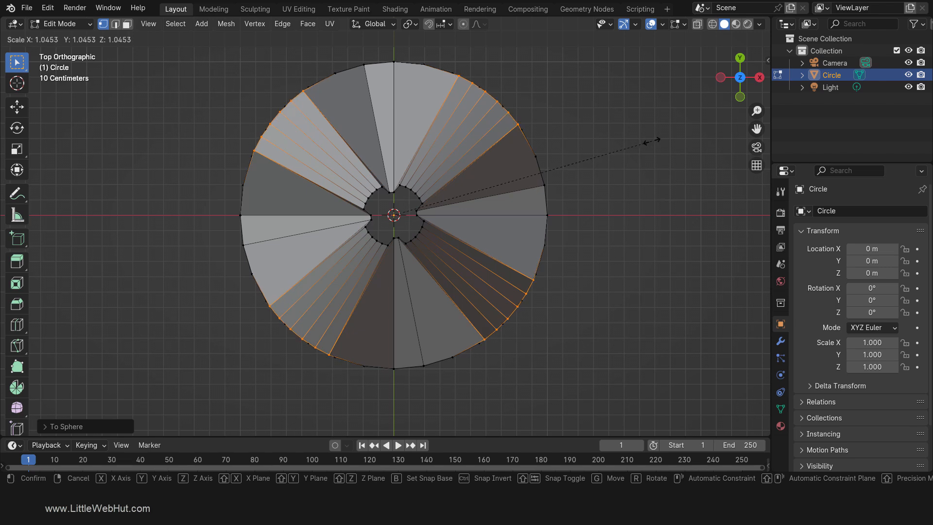
{"action": "left_click", "coordinate": [393, 215]}
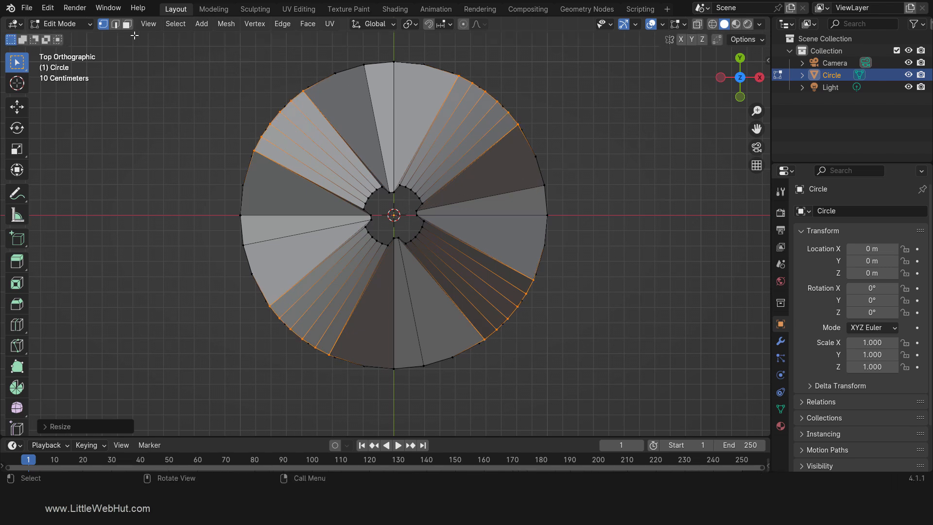
- Edge-slide the groove bottom vertices down the shaft to lengthen the slots, then exit Edit Mode
{"action": "left_click_drag", "start_coordinate": [392, 214], "coordinate": [470, 261]}
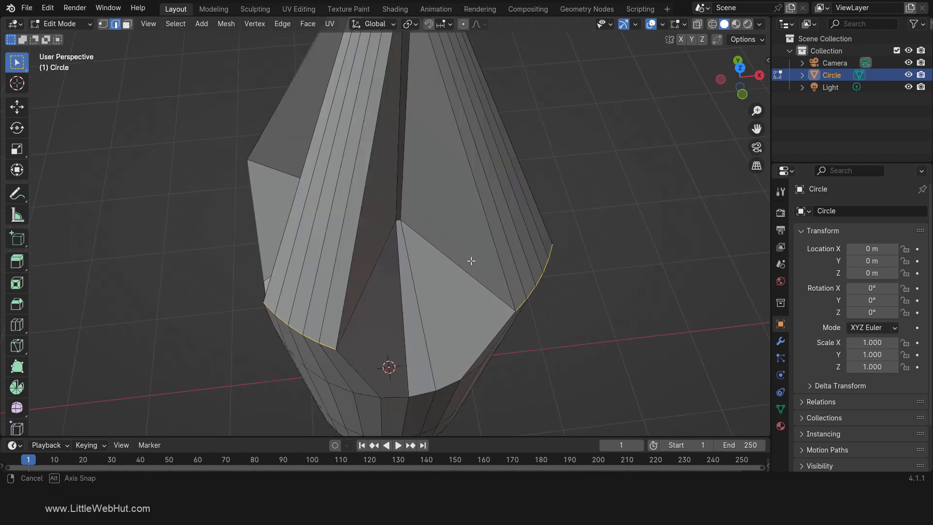
{"action": "left_click_drag", "start_coordinate": [470, 260], "coordinate": [416, 303]}
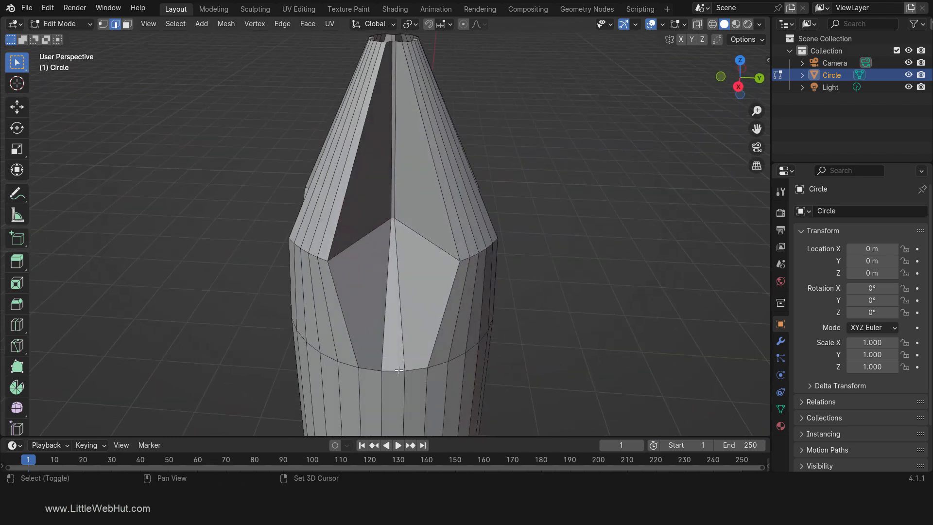
{"action": "left_click_drag", "start_coordinate": [398, 238], "coordinate": [454, 232]}
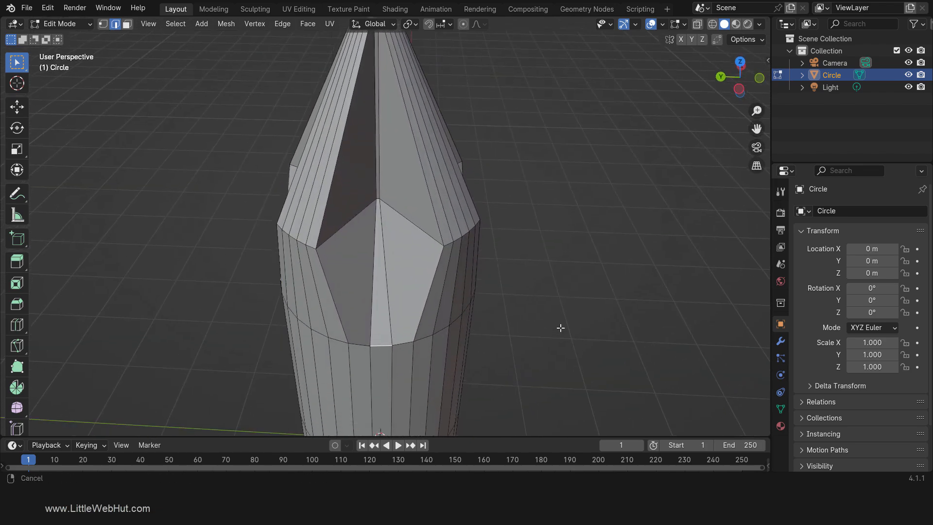
{"action": "key", "text": "g"}
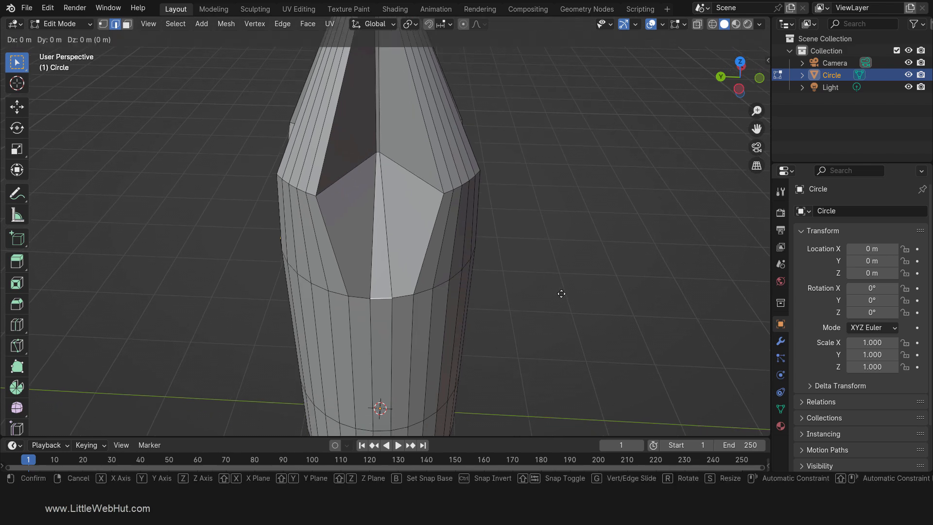
{"action": "key", "text": "z"}
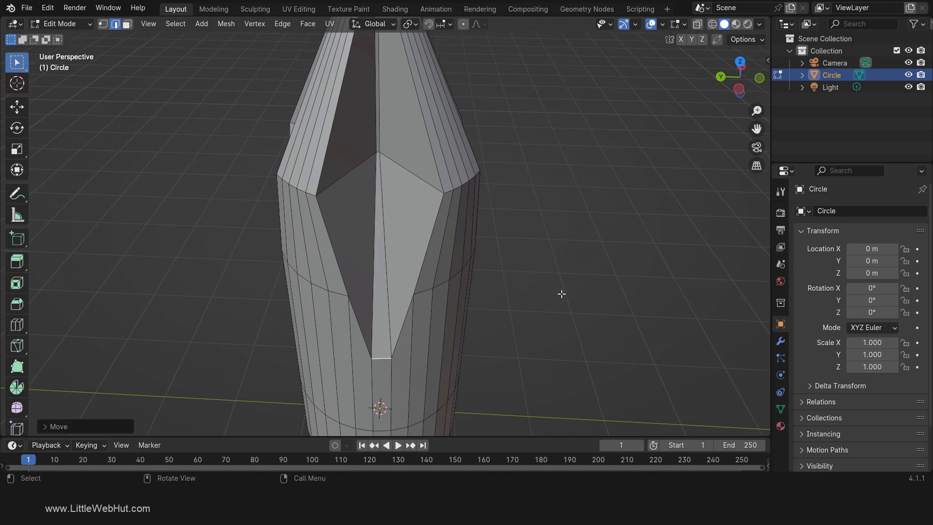
{"action": "key", "text": "Tab"}
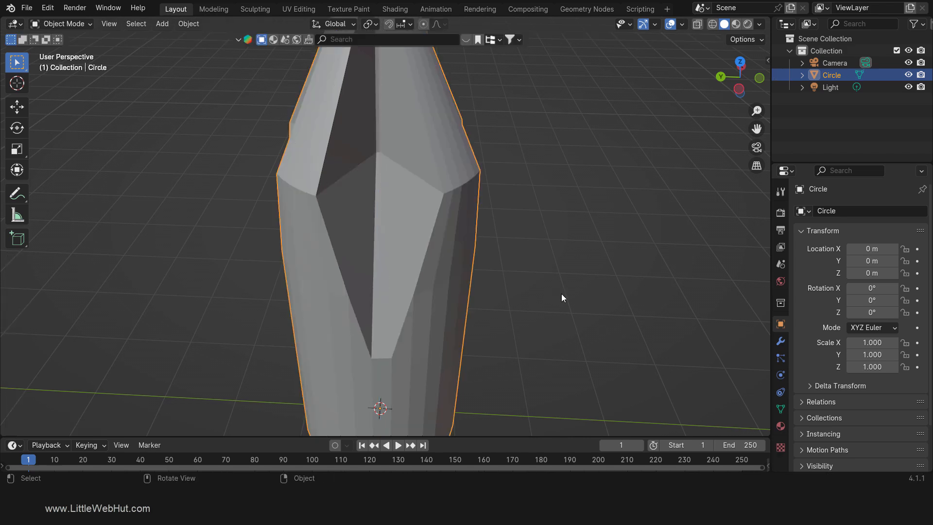
- Add a Subdivision Surface modifier at level 3 for viewport and render, and shade smooth
{"action": "left_click", "coordinate": [779, 340]}
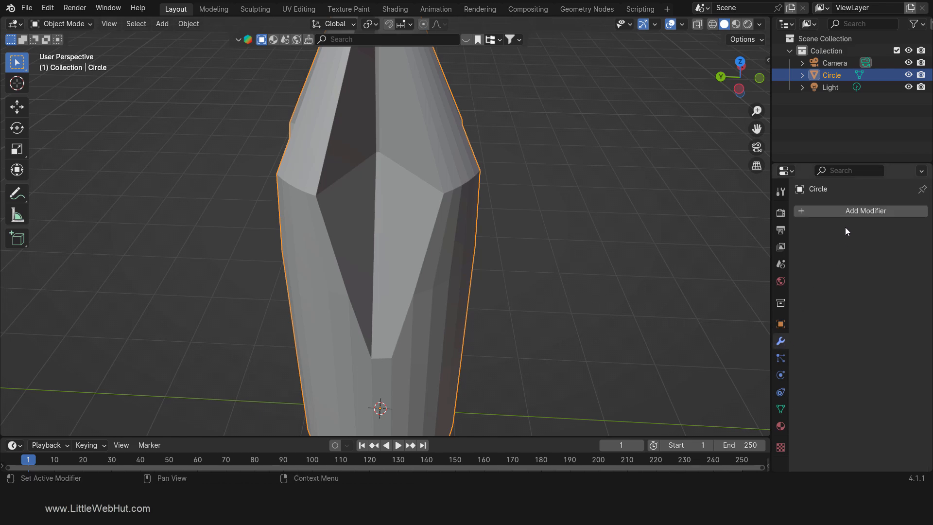
{"action": "left_click", "coordinate": [867, 210]}
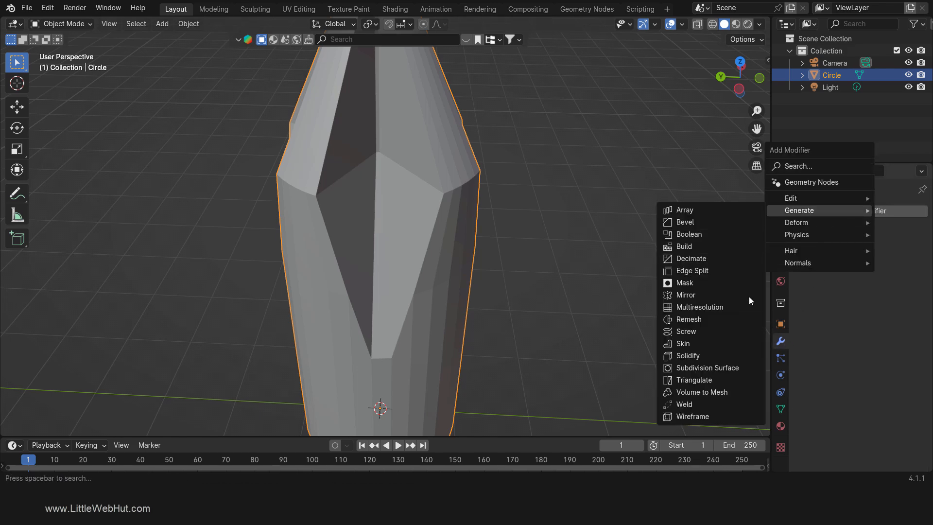
{"action": "left_click", "coordinate": [708, 367]}
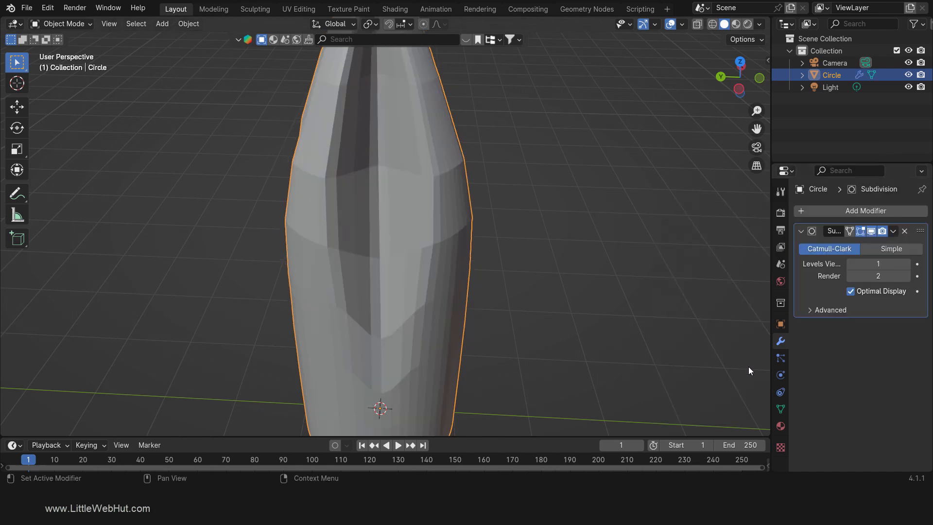
{"action": "left_click", "coordinate": [878, 264]}
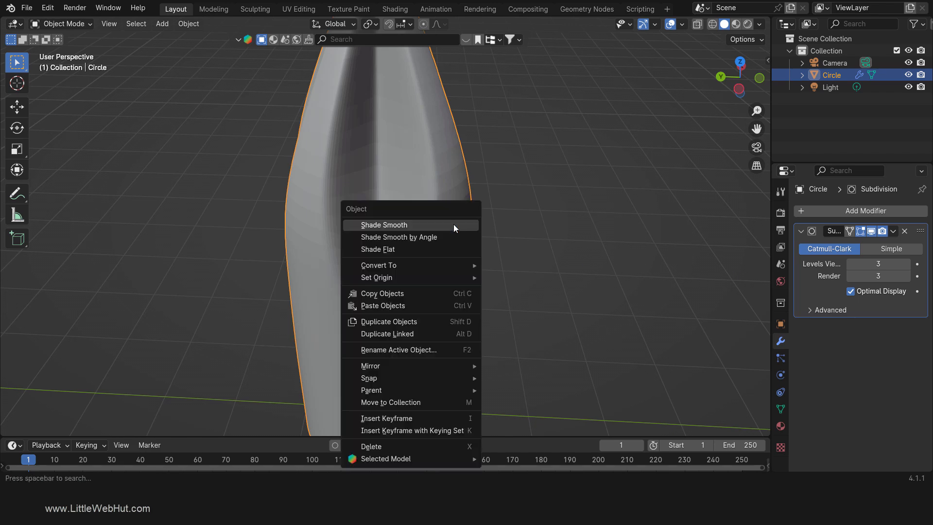
{"action": "key", "text": "Tab"}
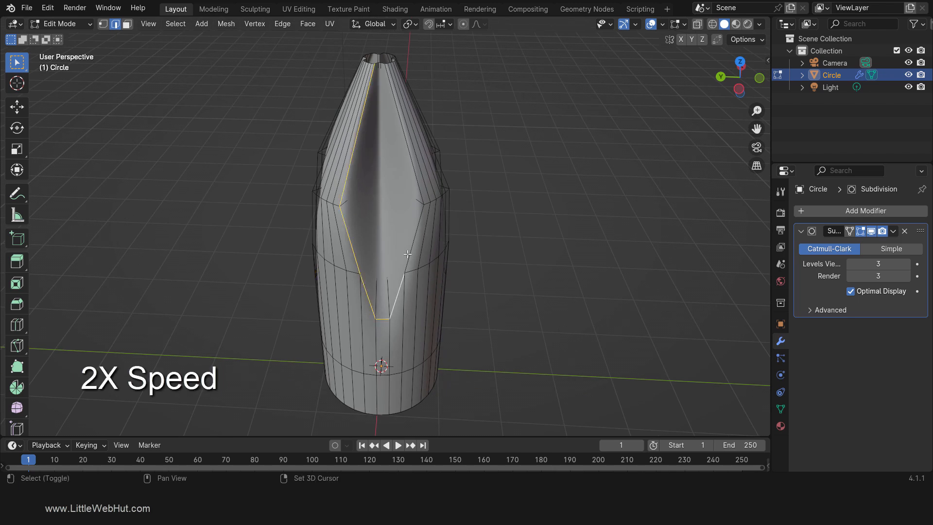
- Bevel the selected flute outline edge loops into doubled loops around the slot borders
{"action": "left_click_drag", "start_coordinate": [408, 249], "coordinate": [467, 238]}
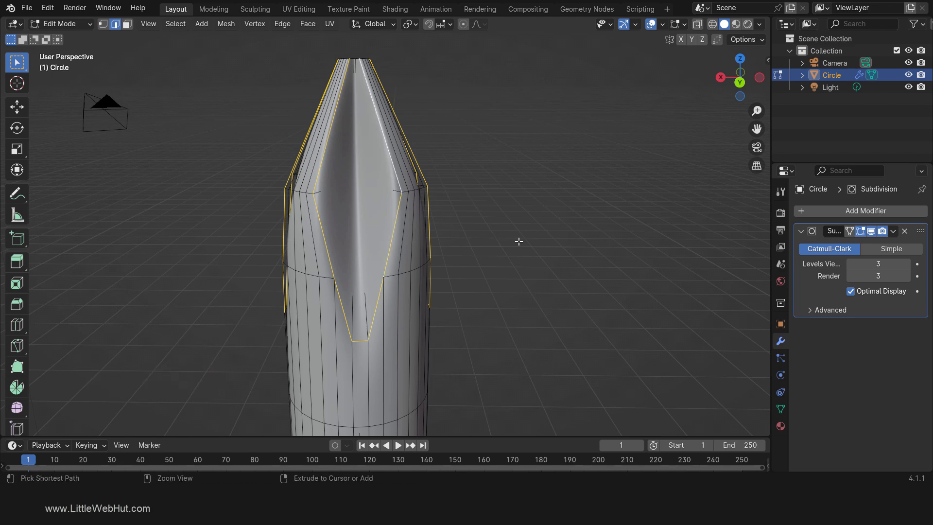
{"action": "key", "text": "b"}
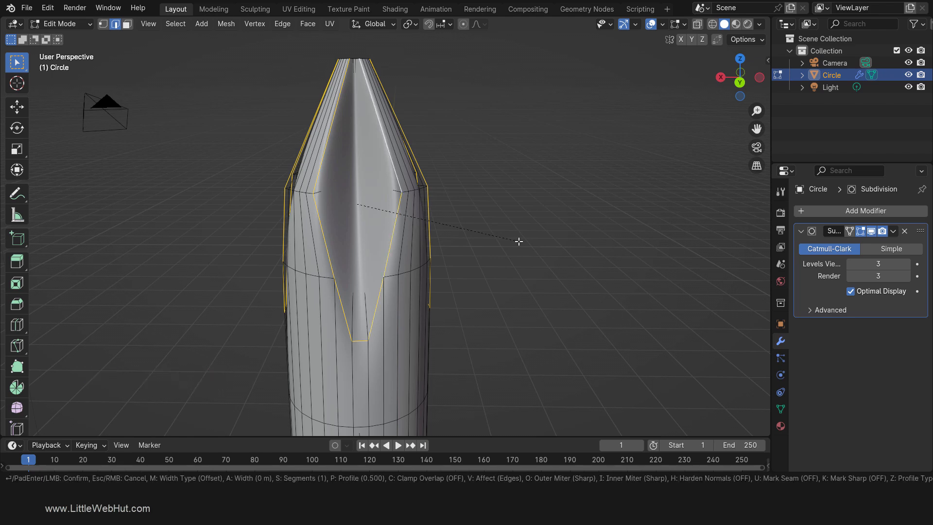
{"action": "left_click", "coordinate": [515, 241]}
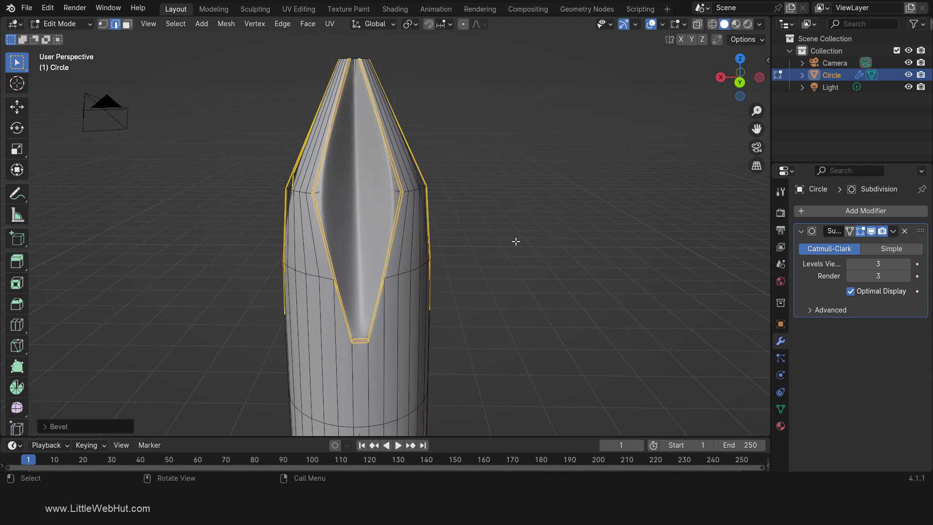
{"action": "left_click", "coordinate": [56, 426]}
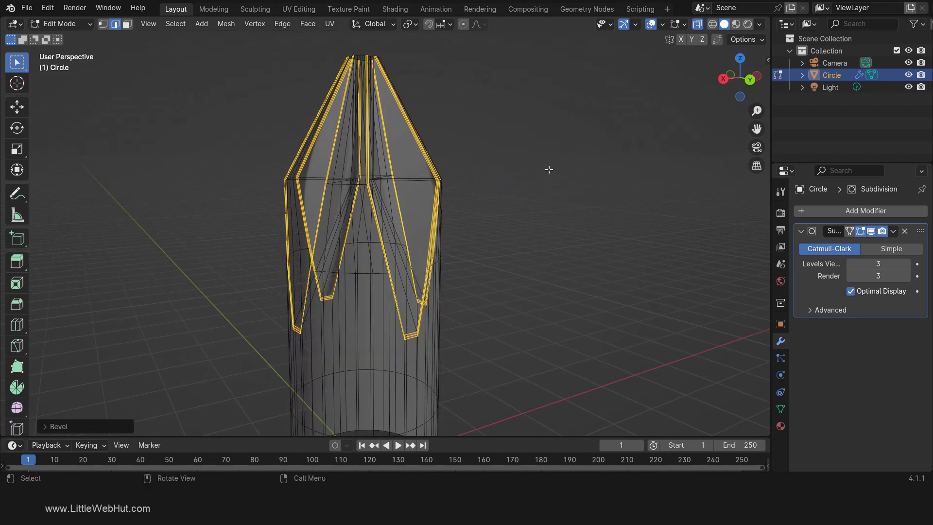
- Select the flute corner vertex loops and bevel each with 2 segments
{"action": "left_click", "coordinate": [114, 24]}
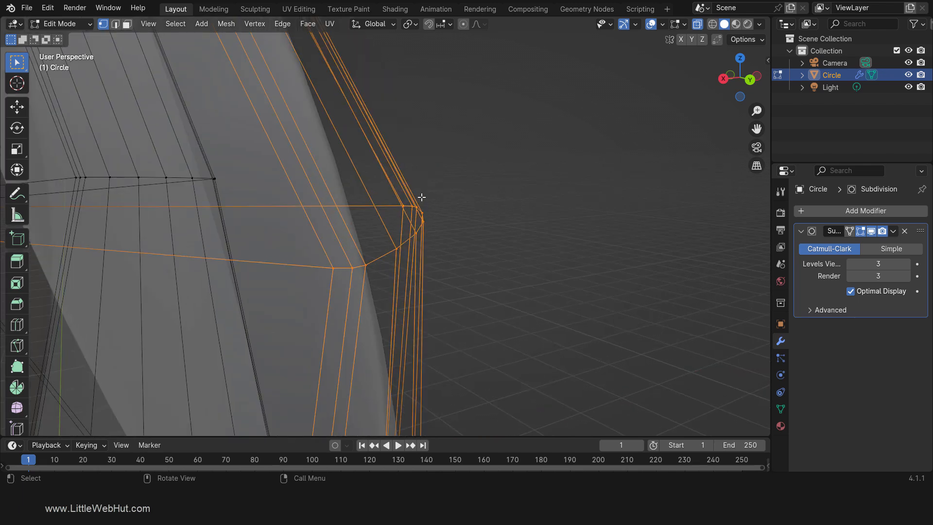
{"action": "left_click_drag", "start_coordinate": [421, 197], "coordinate": [480, 230]}
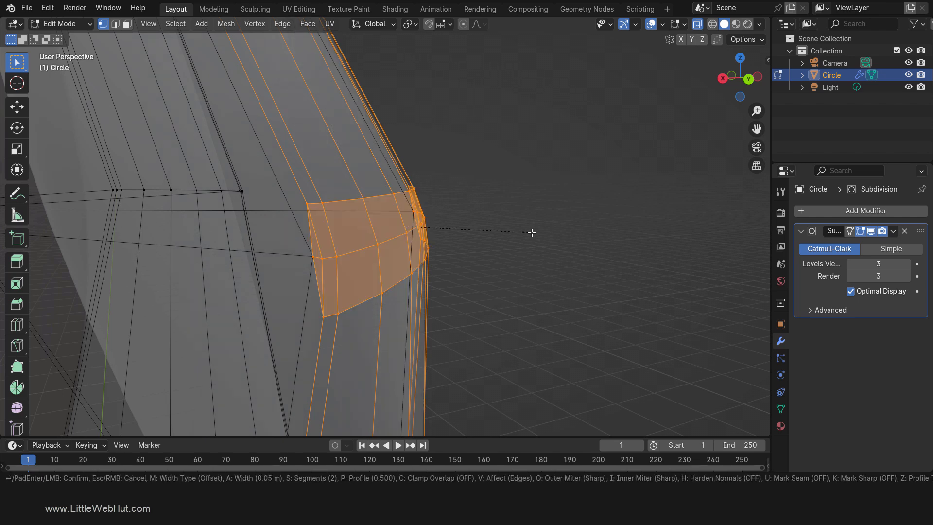
{"action": "left_click", "coordinate": [531, 232]}
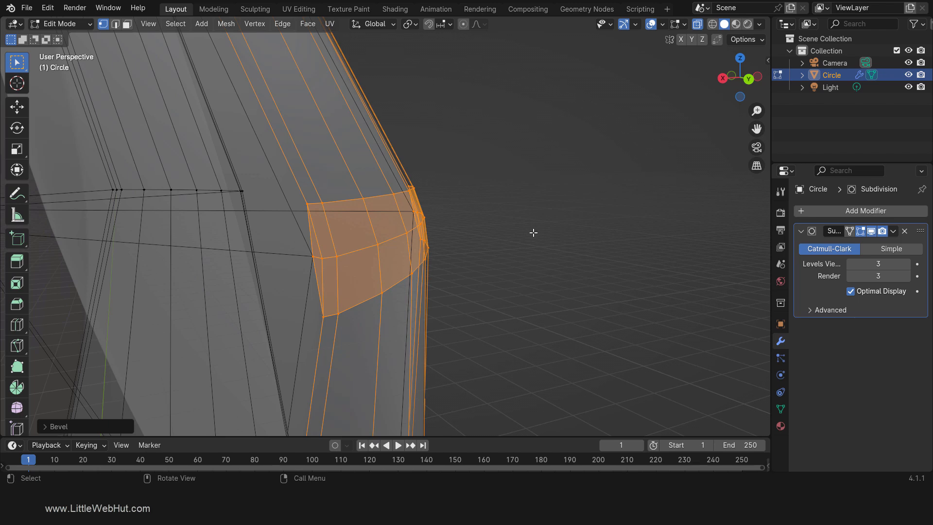
{"action": "mouse_move", "coordinate": [536, 225]}
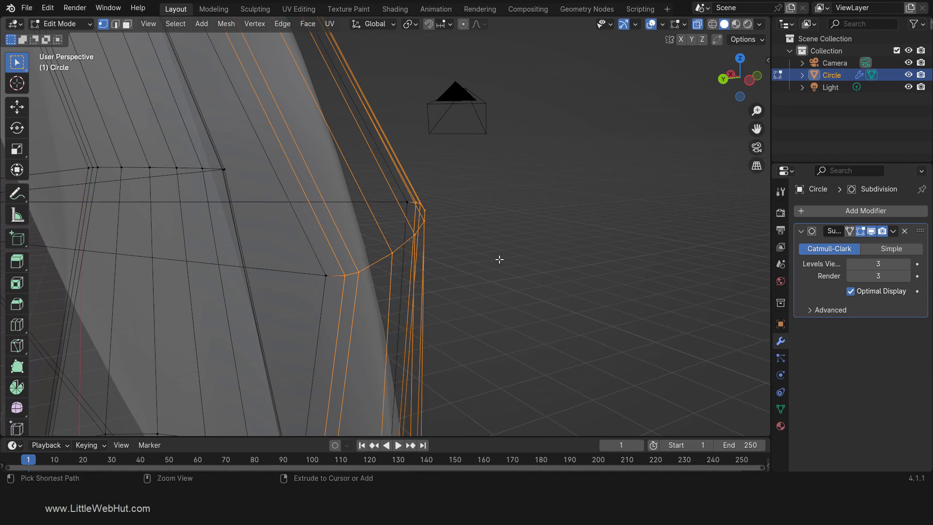
{"action": "key", "text": "b"}
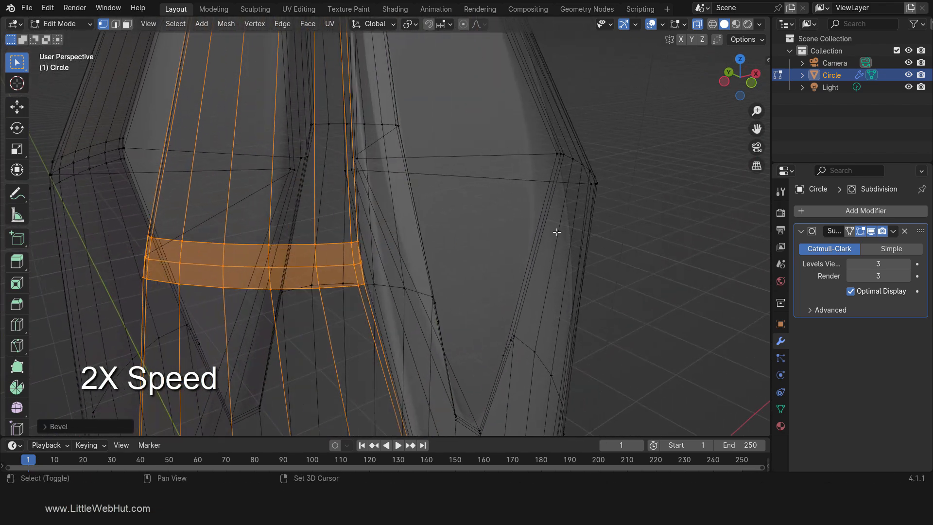
{"action": "left_click_drag", "start_coordinate": [536, 239], "coordinate": [369, 321]}
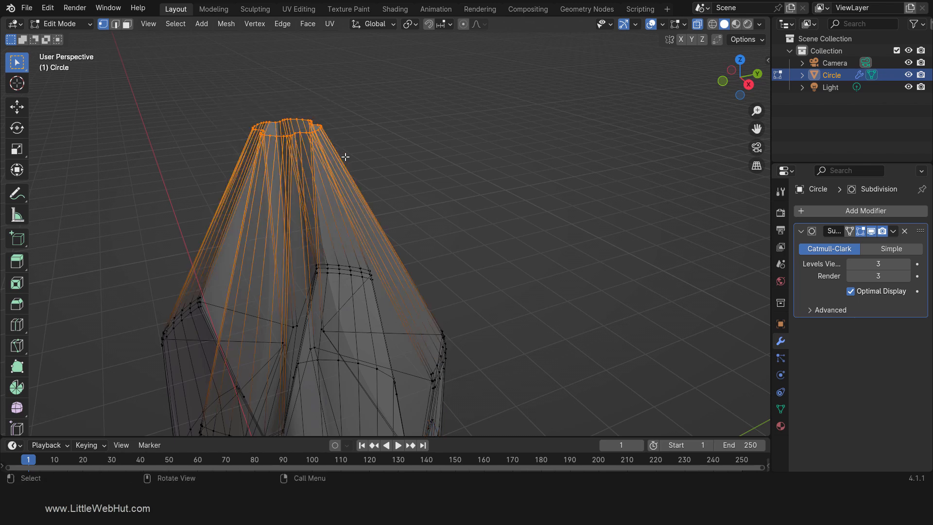
{"action": "mouse_move", "coordinate": [682, 49]}
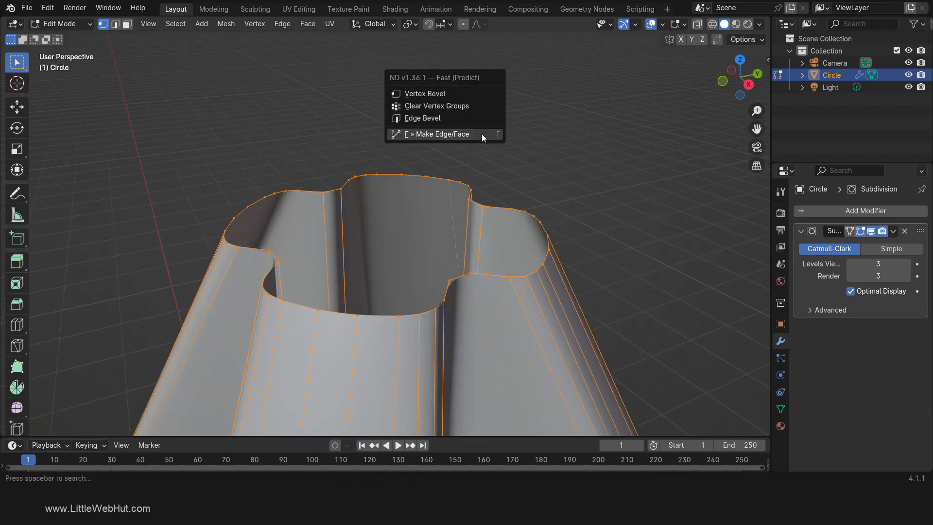
- Bevel the tip's end rim 0.0919 m wide with 4 segments, clamp overlap and loop slide
{"action": "left_click", "coordinate": [441, 133]}
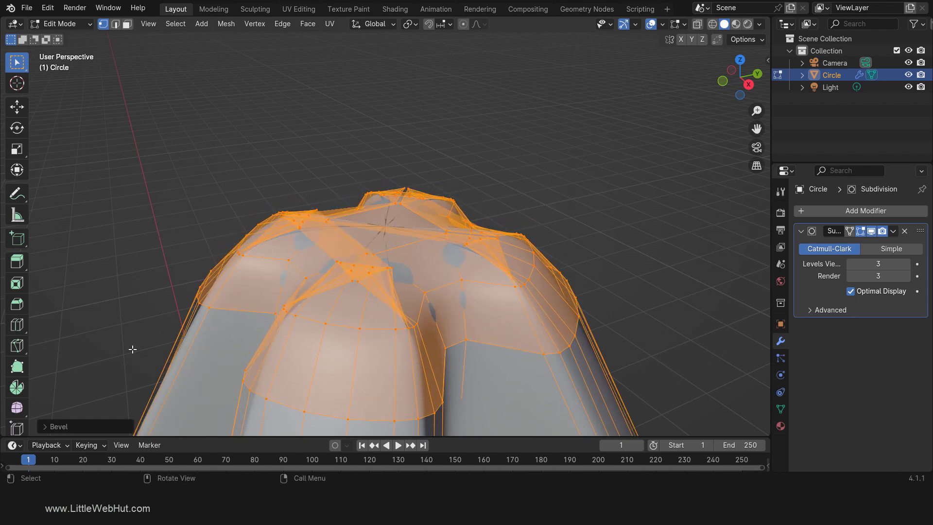
{"action": "left_click", "coordinate": [58, 193]}
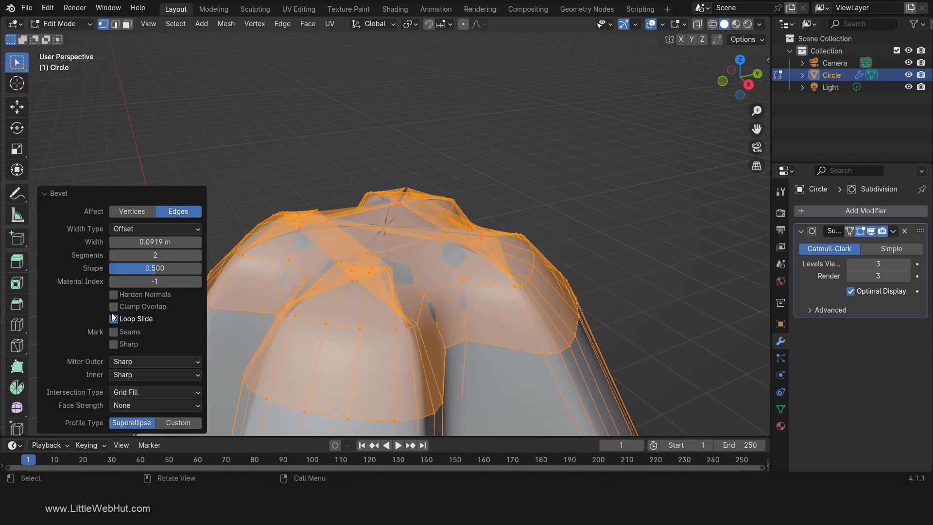
{"action": "left_click", "coordinate": [113, 306]}
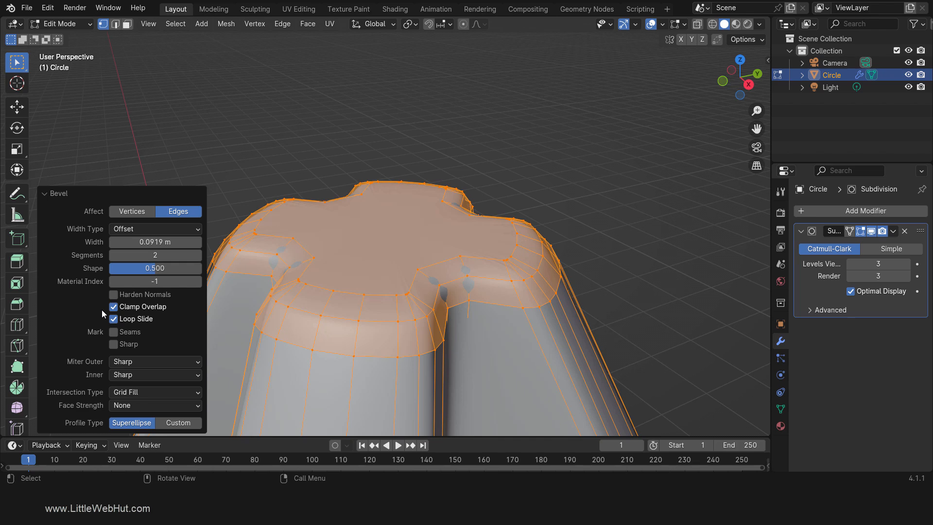
{"action": "left_click", "coordinate": [113, 306]}
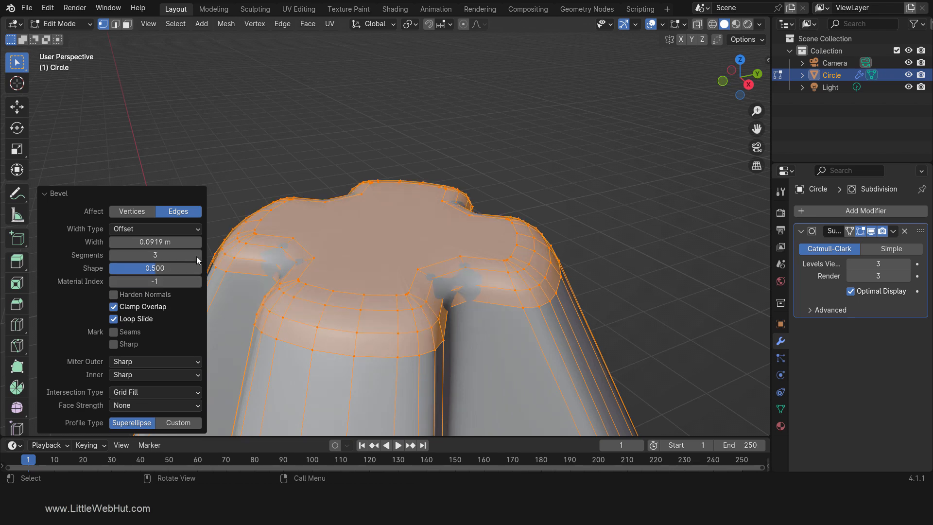
{"action": "left_click", "coordinate": [197, 254]}
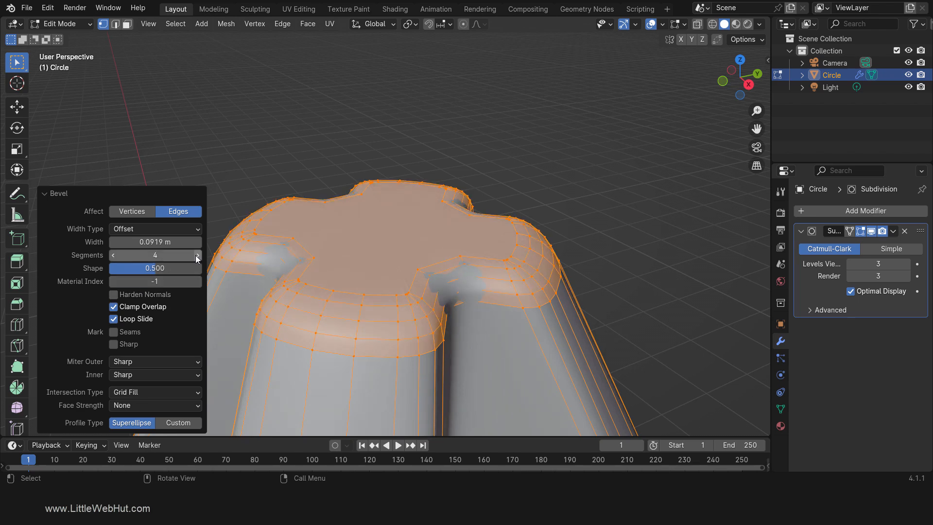
{"action": "left_click", "coordinate": [44, 192]}
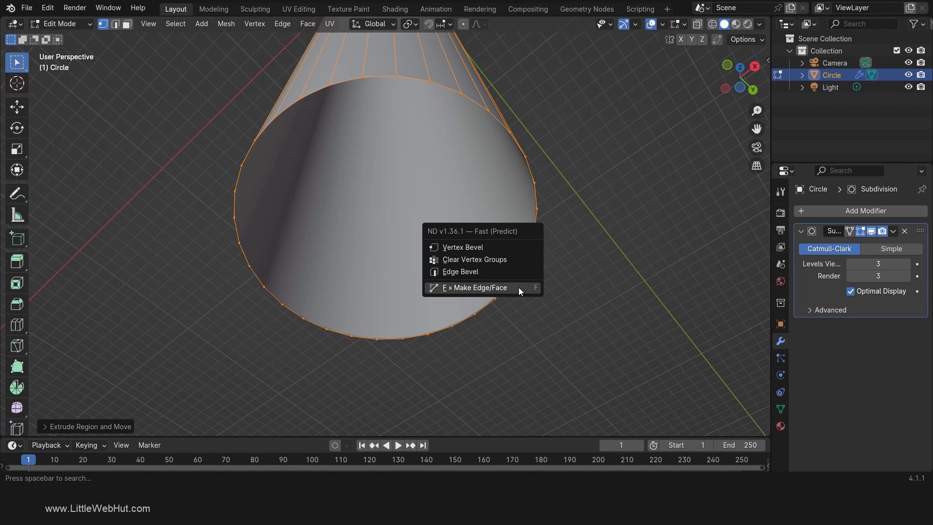
- Fill the shaft's open end with a face, inset it into a rim, and leave Edit Mode
{"action": "left_click", "coordinate": [479, 287]}
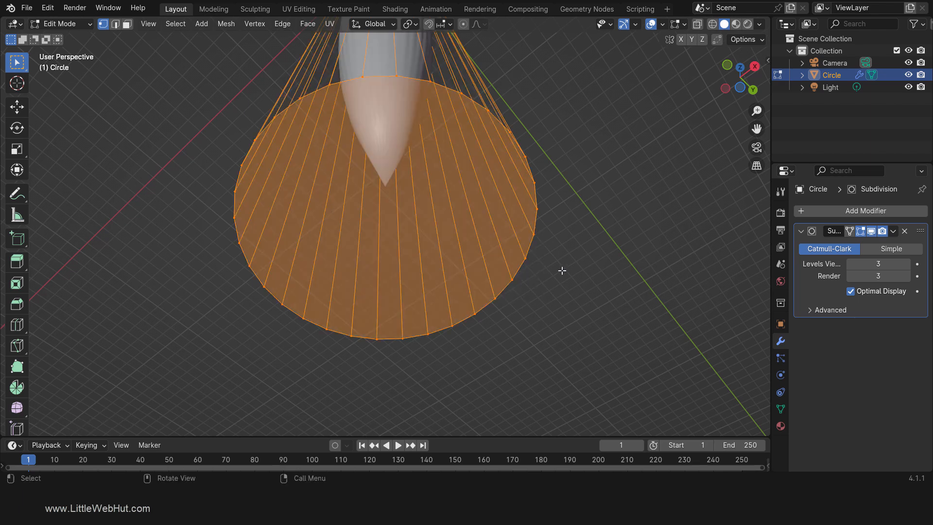
{"action": "key", "text": "i"}
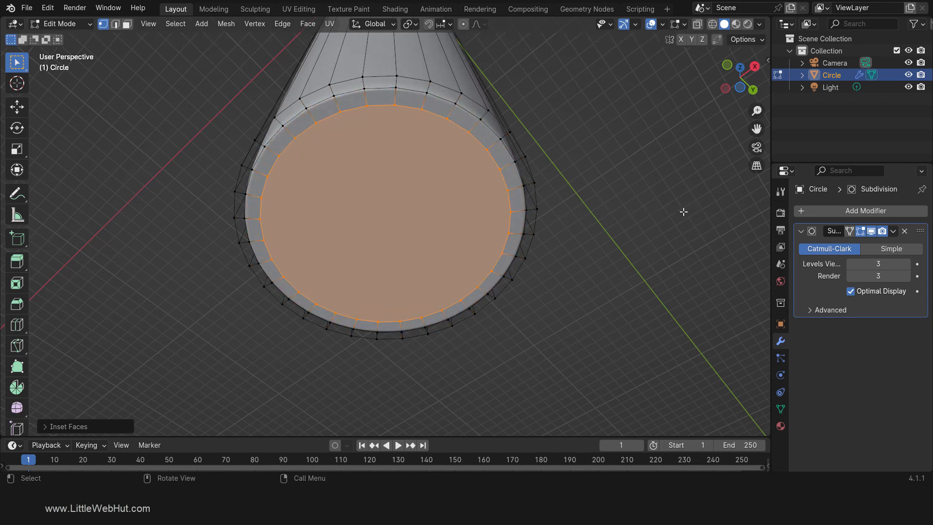
{"action": "key", "text": "Tab"}
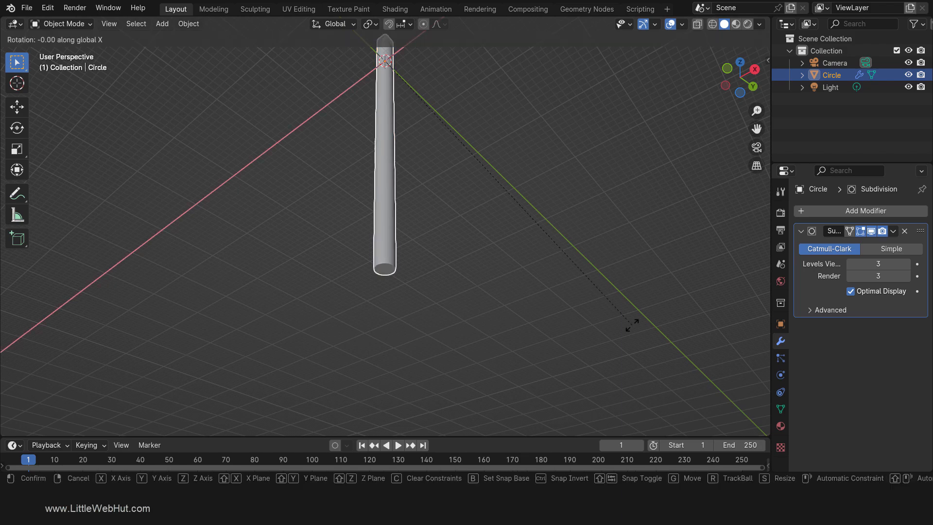
- Rotate the screwdriver 90° on X to lie flat and orbit to view it
{"action": "left_click", "coordinate": [632, 326]}
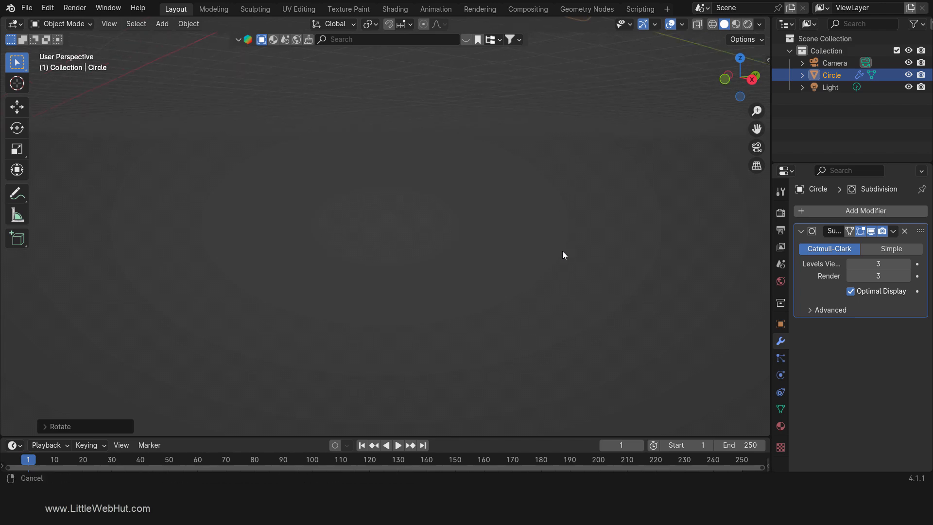
{"action": "left_click_drag", "start_coordinate": [564, 256], "coordinate": [481, 340]}
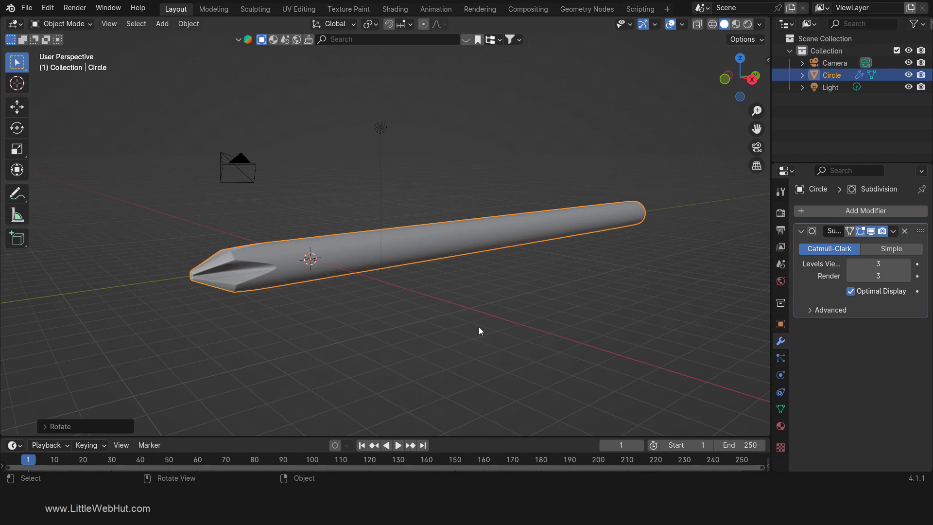
{"action": "left_click", "coordinate": [161, 24]}
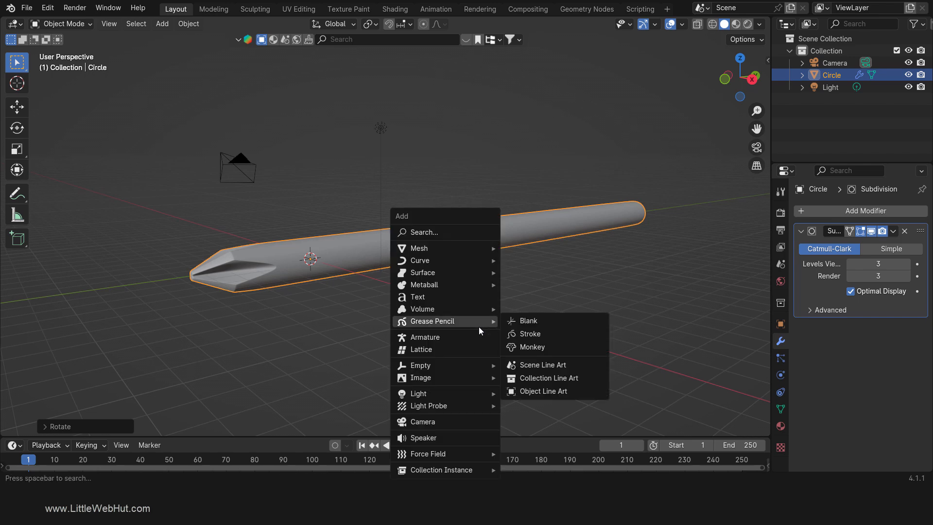
{"action": "mouse_move", "coordinate": [419, 248]}
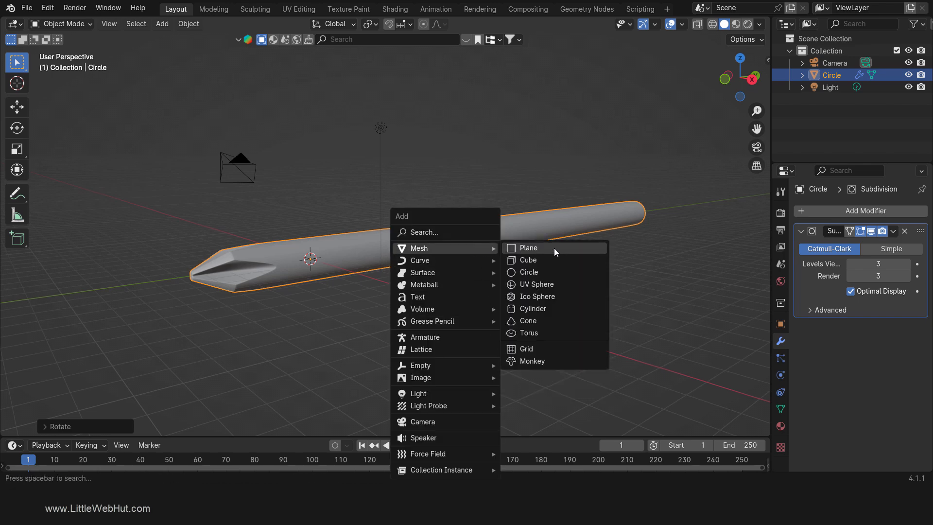
- Add a Plane as the floor and switch to a straight-on numpad view
{"action": "left_click", "coordinate": [528, 247]}
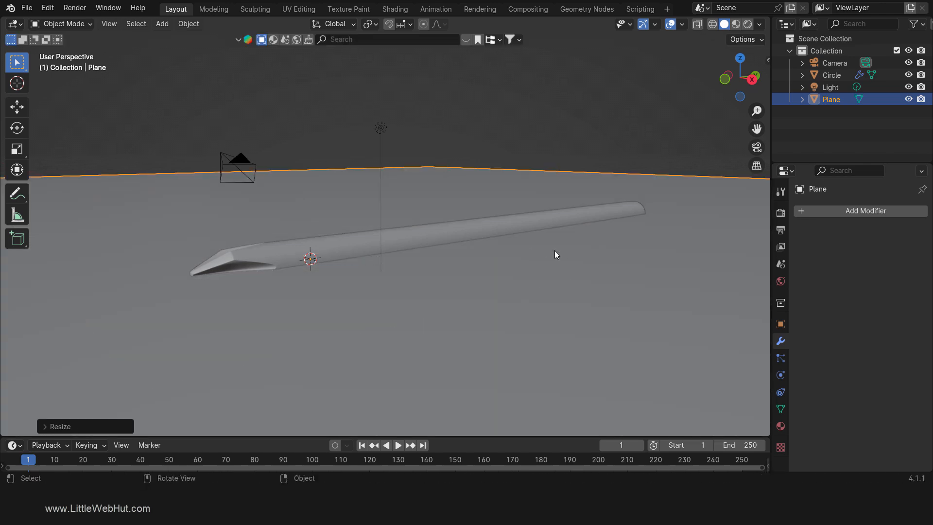
{"action": "key", "text": "KP_1"}
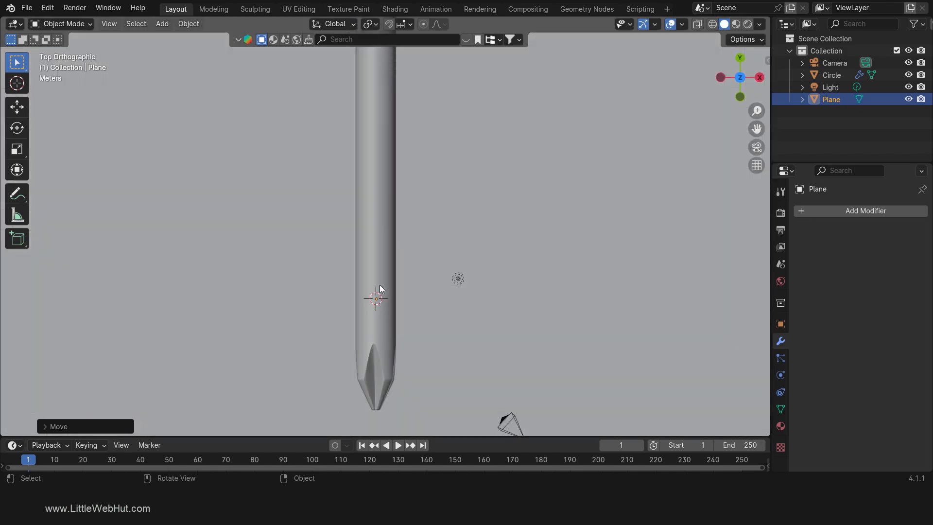
- Give the point light 5000 W power and a 3 m radius
{"action": "left_click", "coordinate": [830, 87]}
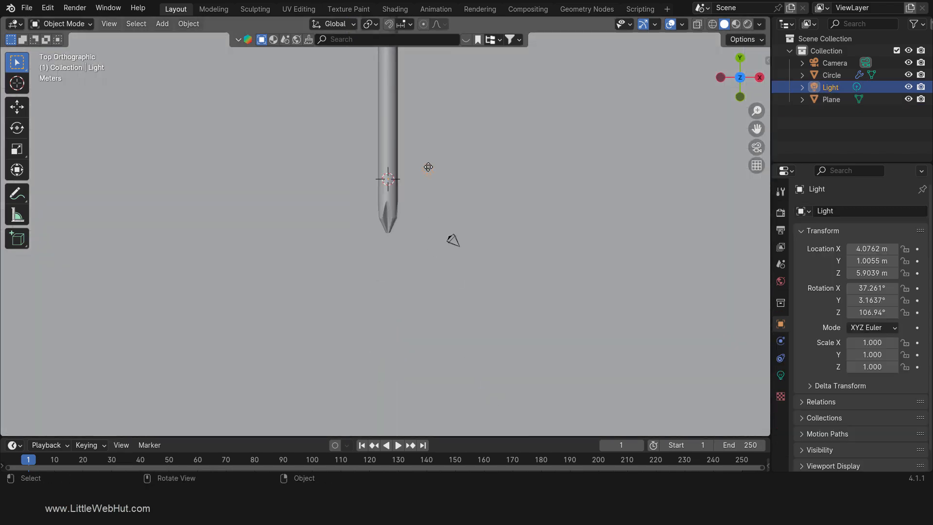
{"action": "left_click", "coordinate": [780, 374]}
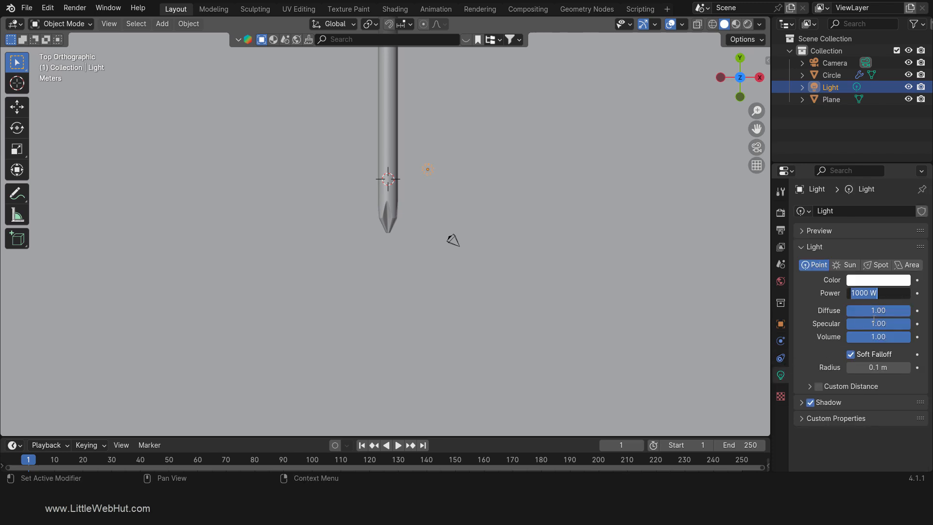
{"action": "type", "text": "5000"}
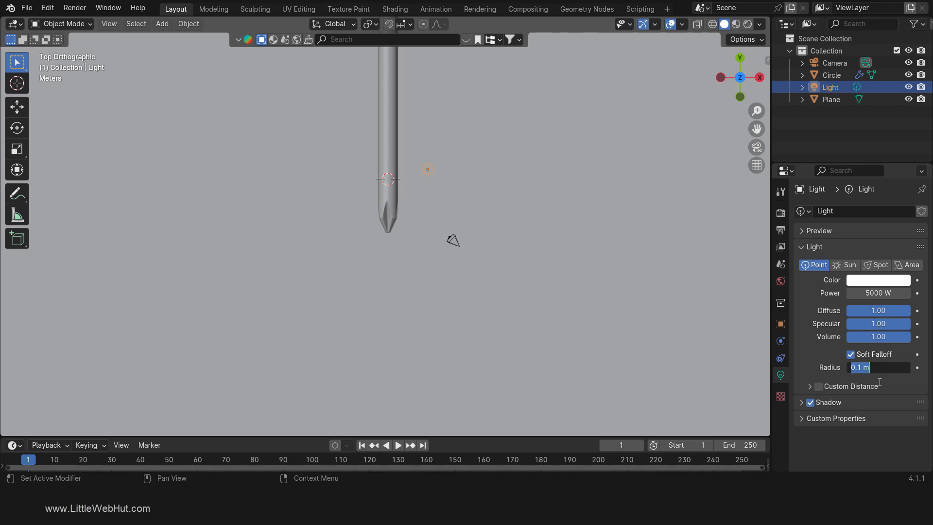
{"action": "type", "text": "3m"}
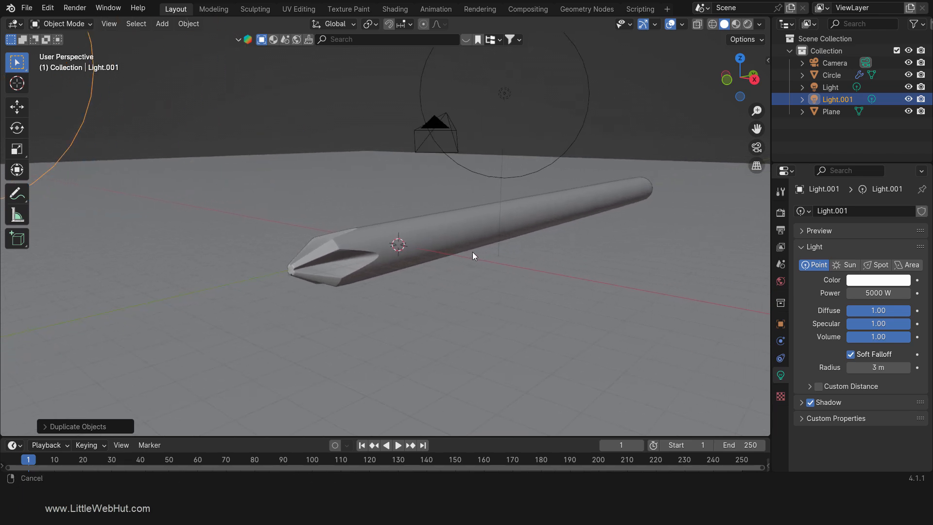
- Use Rendered viewport shading and set the render engine to Cycles with GPU Compute
{"action": "key", "text": "z"}
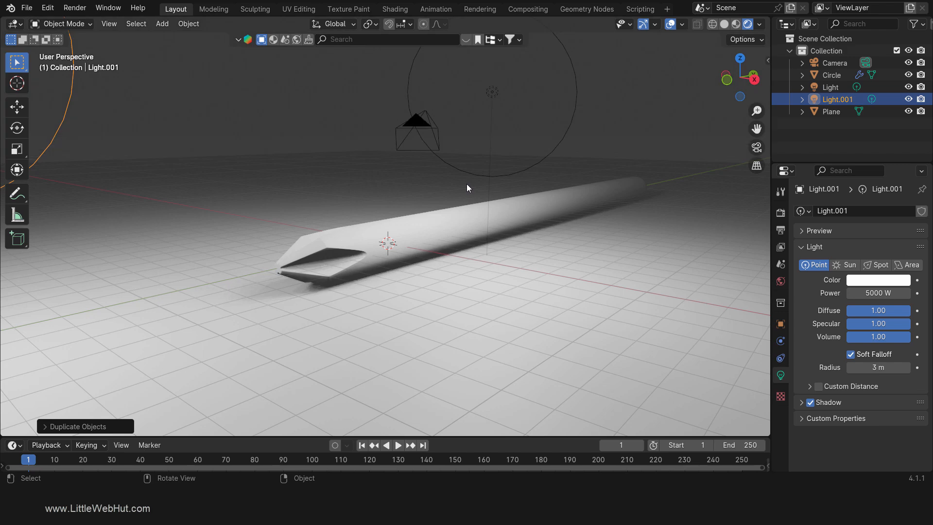
{"action": "left_click", "coordinate": [671, 24]}
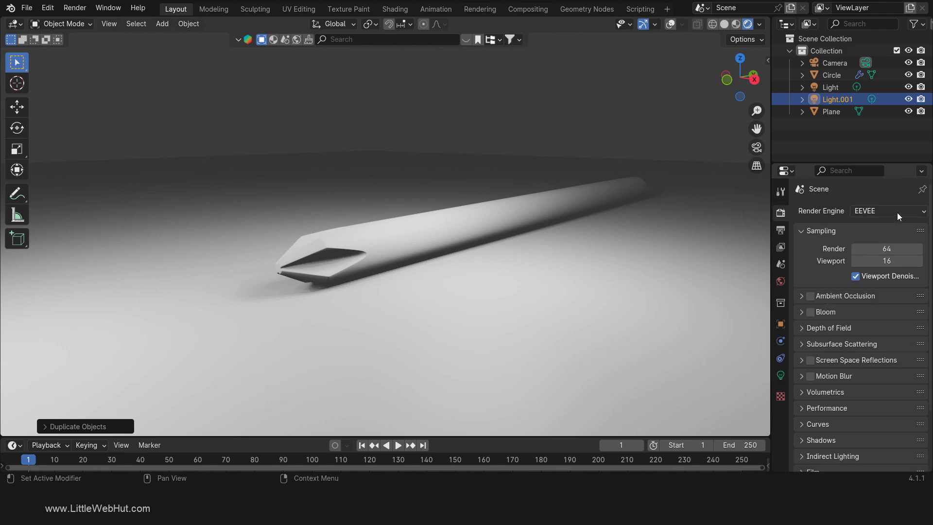
{"action": "left_click", "coordinate": [887, 211]}
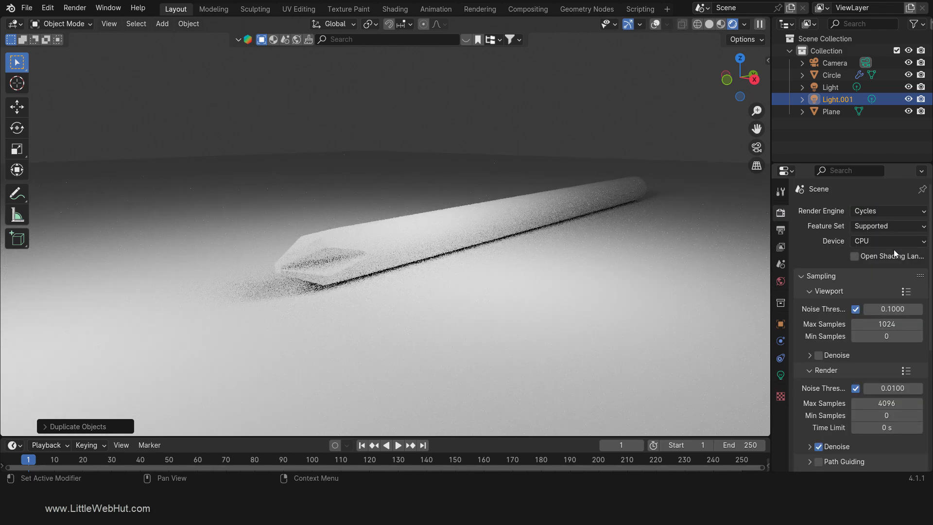
{"action": "left_click", "coordinate": [887, 241]}
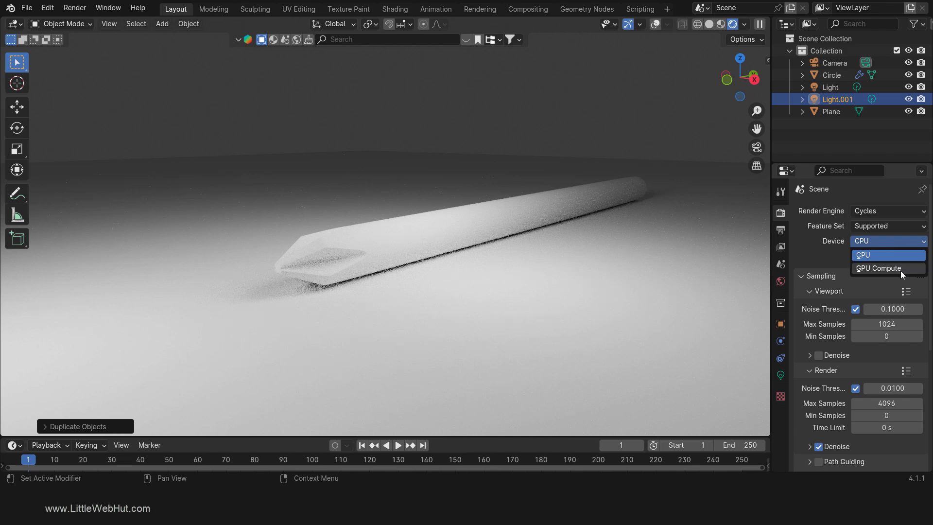
{"action": "left_click", "coordinate": [878, 268]}
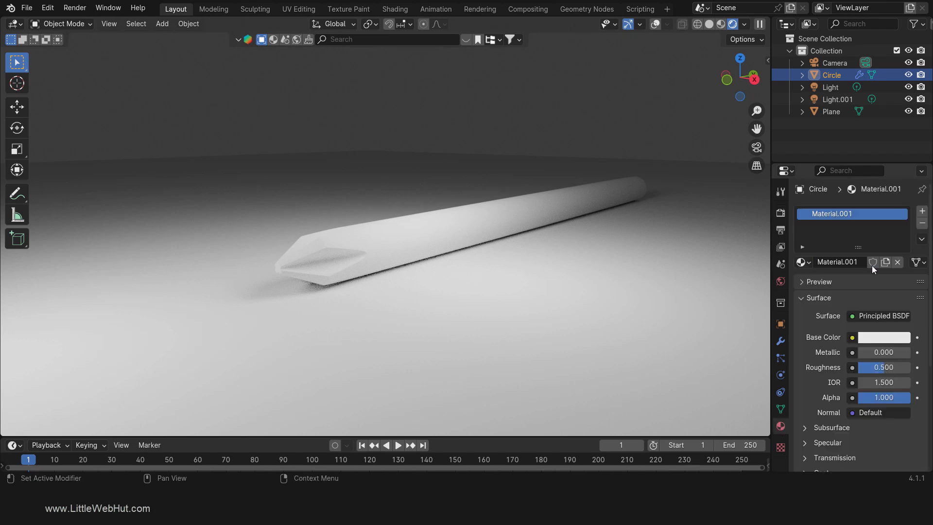
- Set Material.001's base colour to hex A7A18F
{"action": "left_click", "coordinate": [884, 337]}
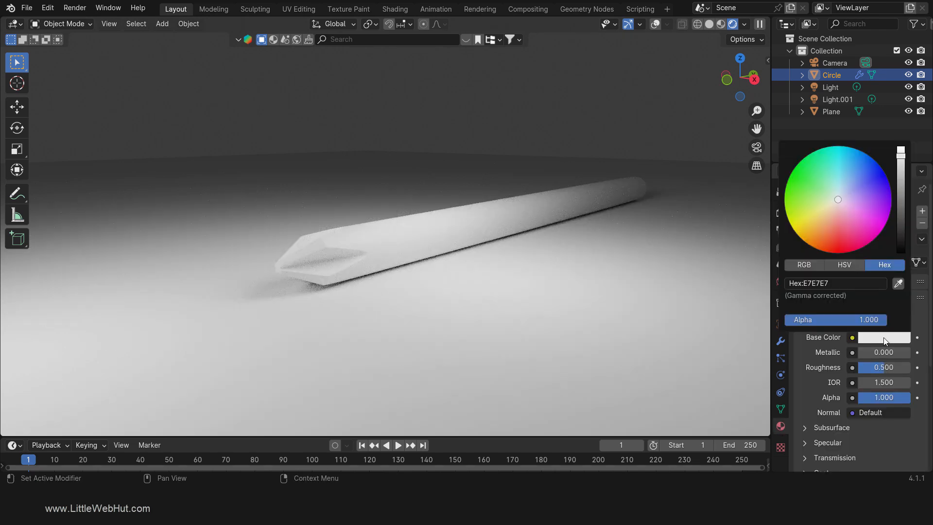
{"action": "left_click", "coordinate": [833, 283]}
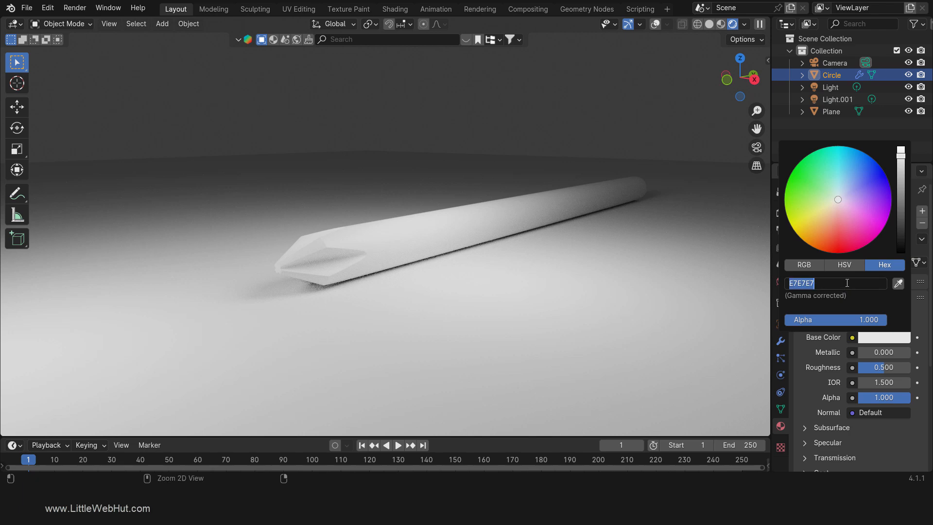
{"action": "type", "text": "A7A18F"}
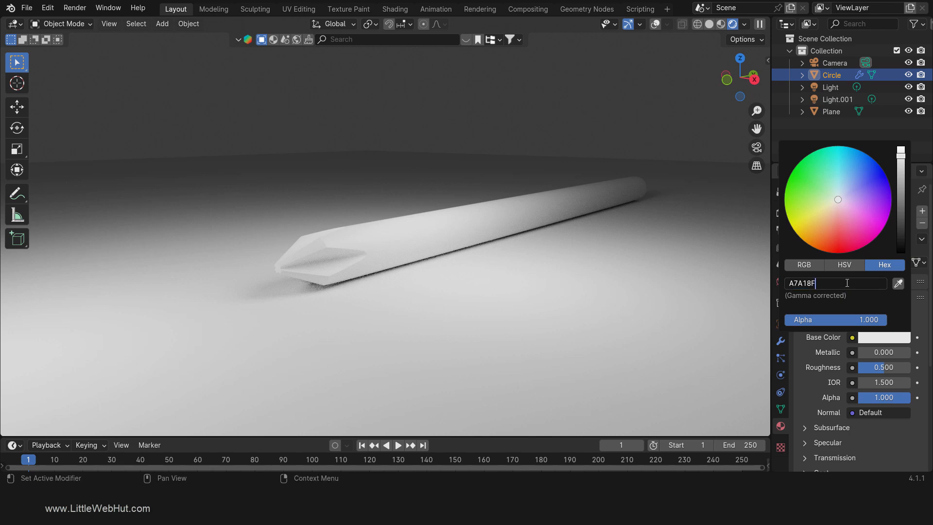